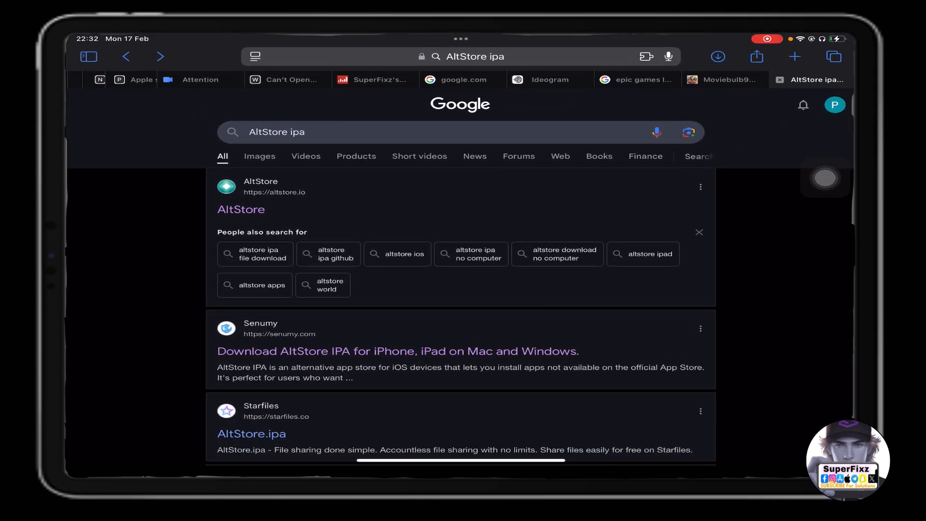
Rerun the 'AltStore ipa' search and go to Senumy's AltStore IPA download page
click(476, 56)
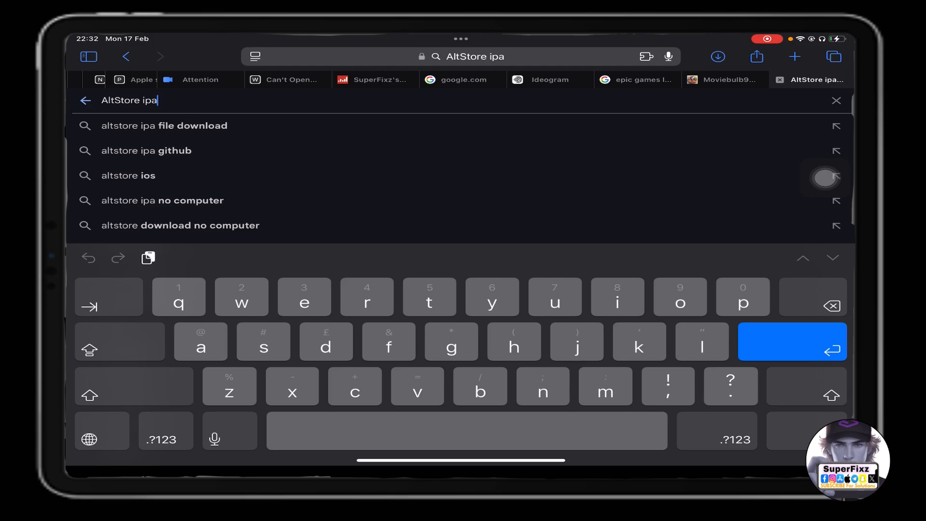
key(Enter)
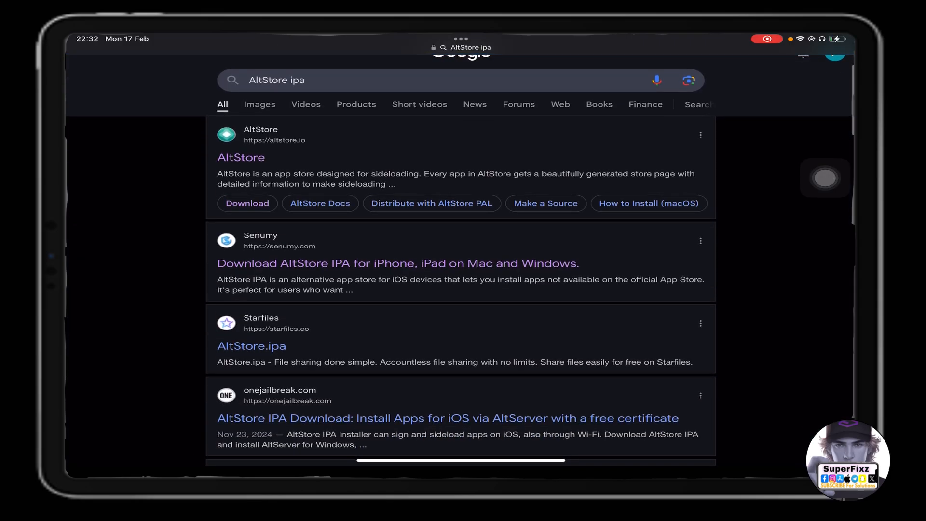
click(395, 262)
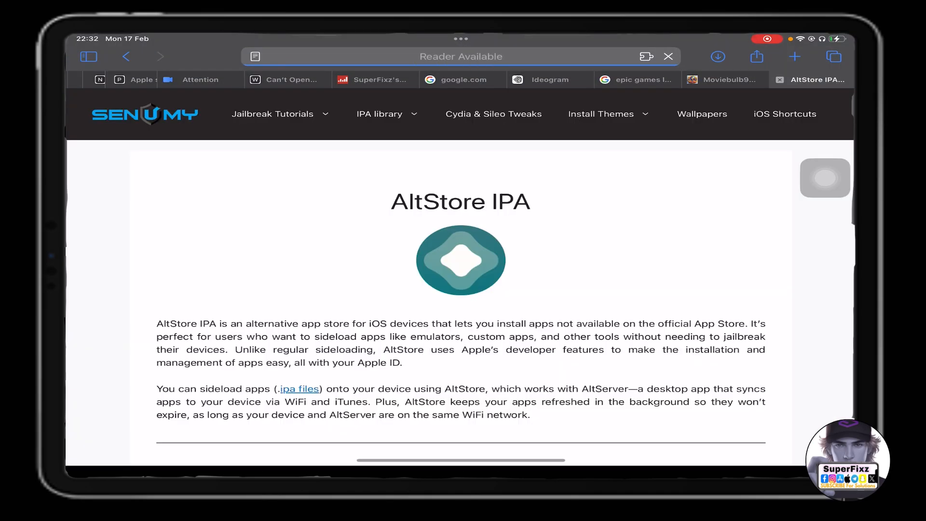
Download the AltStore 2_0.ipa file from Senumy and hand it to ESign
click(460, 252)
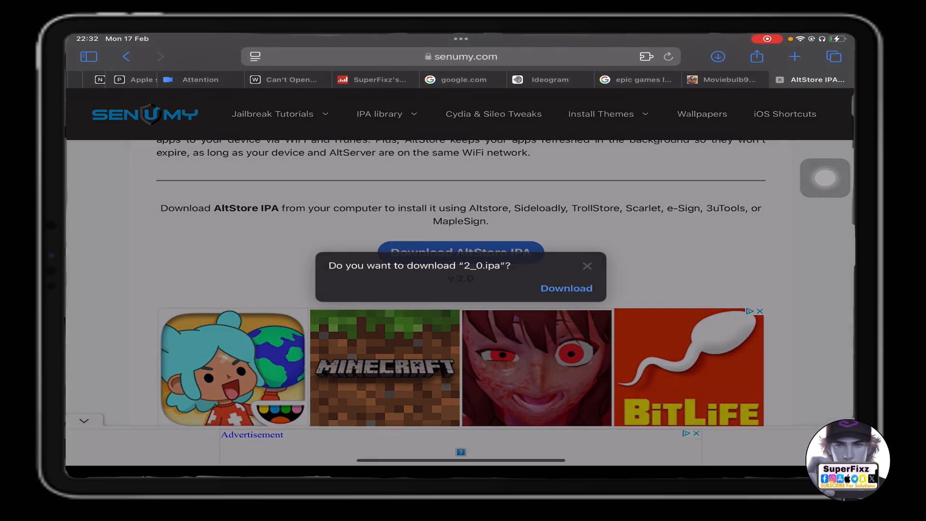
click(587, 266)
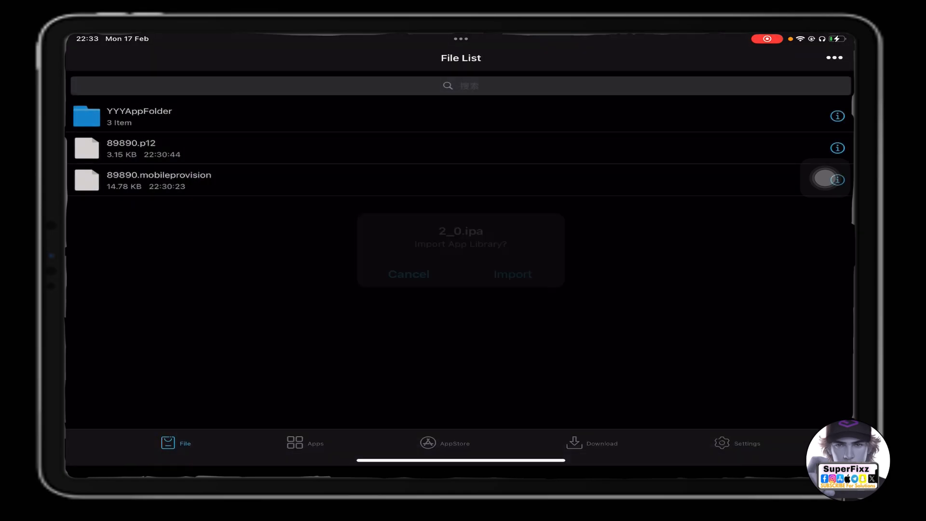
Import 2_0.ipa into the ESign library and view AltStore V2.0 among the unsigned apps
click(513, 274)
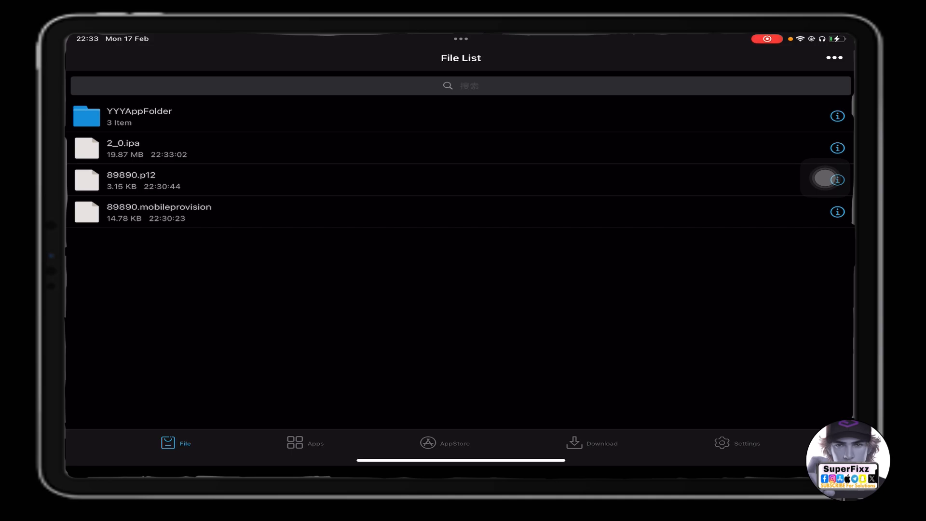
click(303, 443)
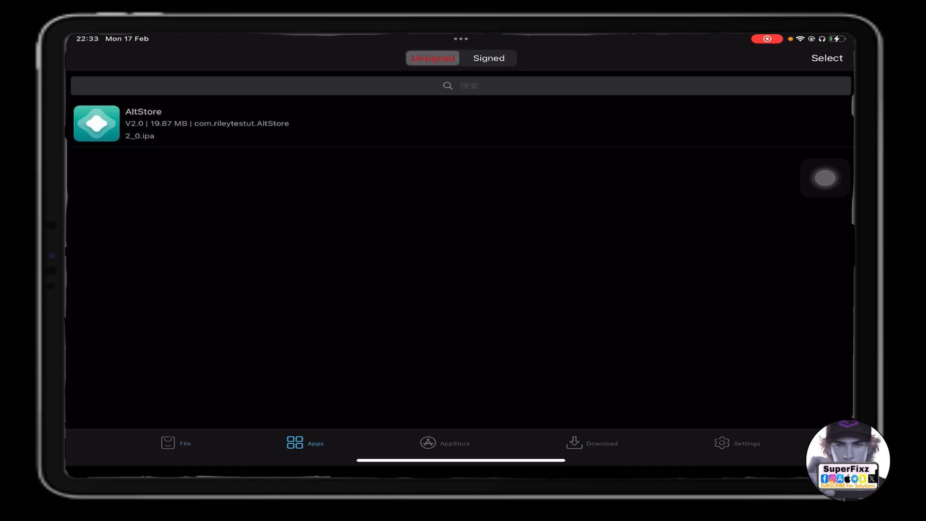
Sign AltStore V2.0 with the certificate and begin installing it on the iPad
click(207, 124)
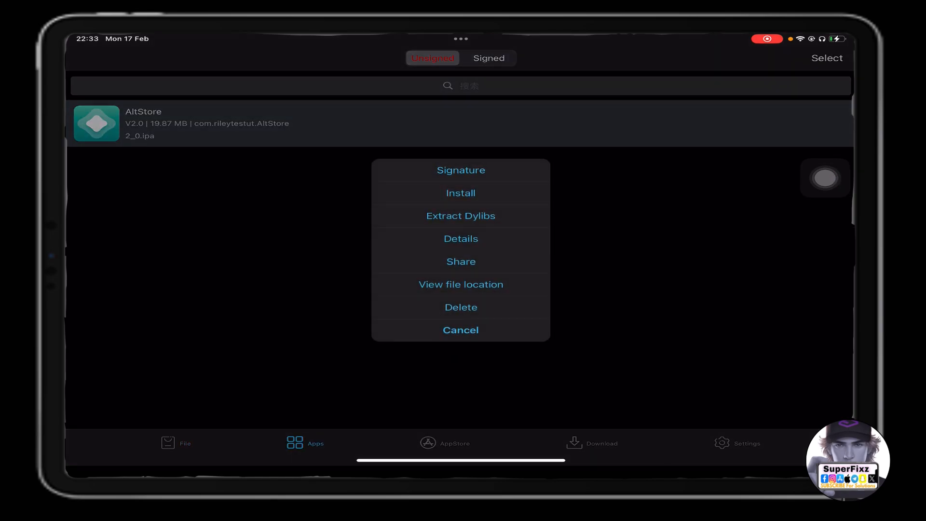
click(461, 170)
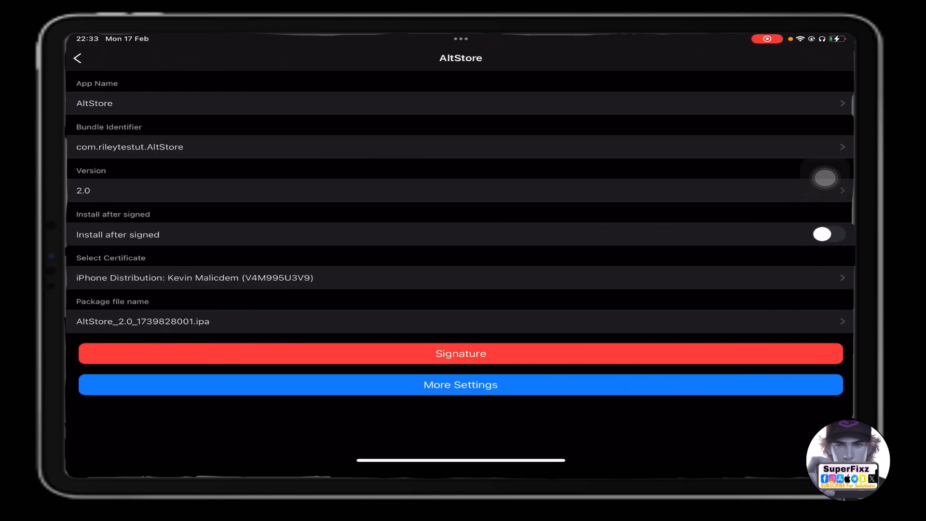
click(461, 353)
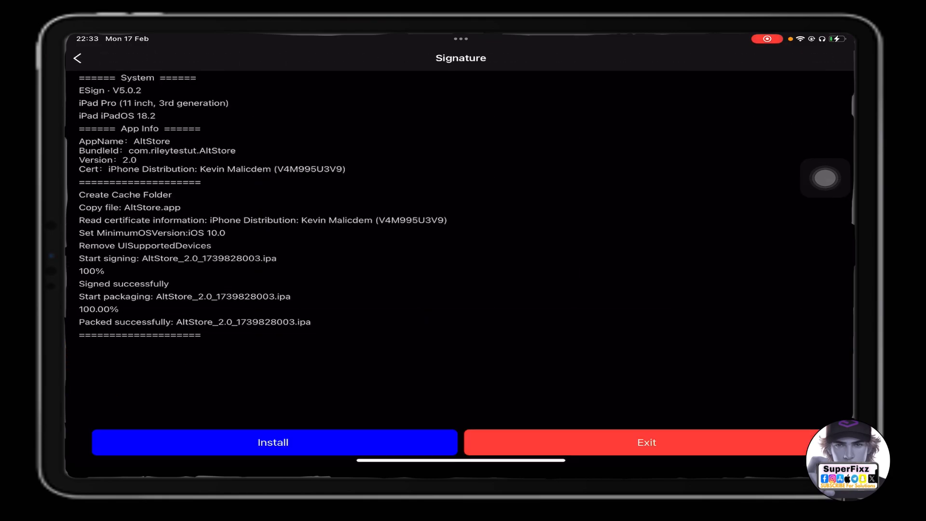
click(272, 441)
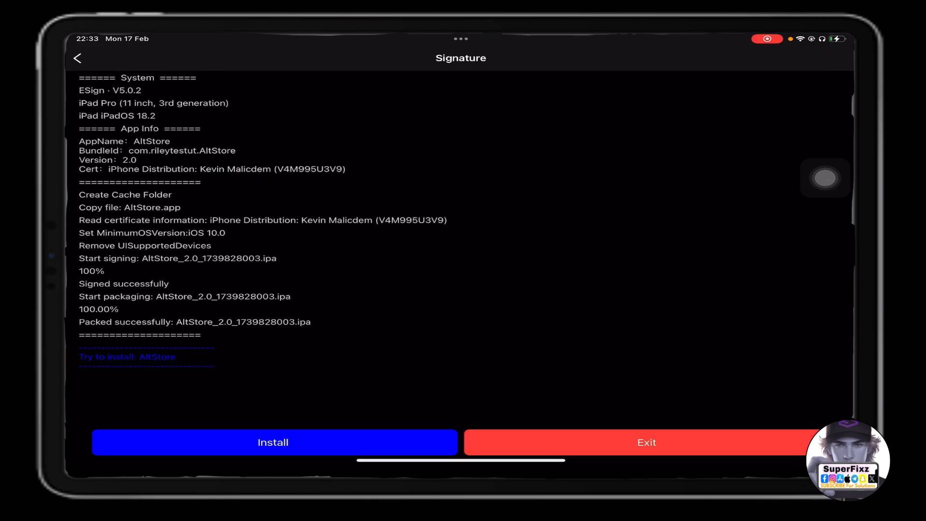